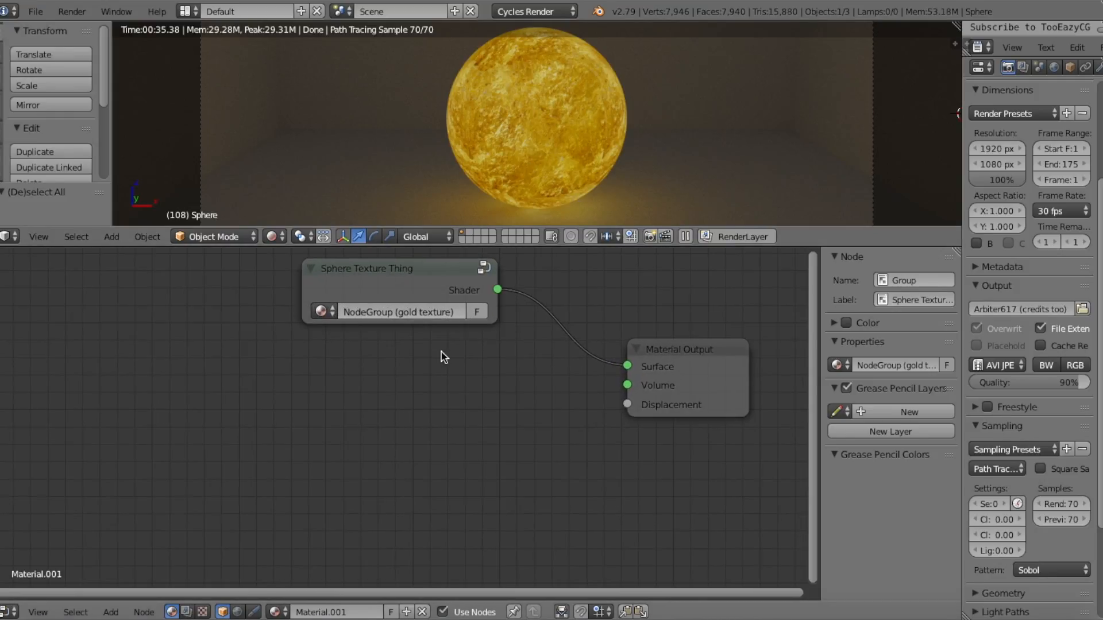
mouse_move(246, 421)
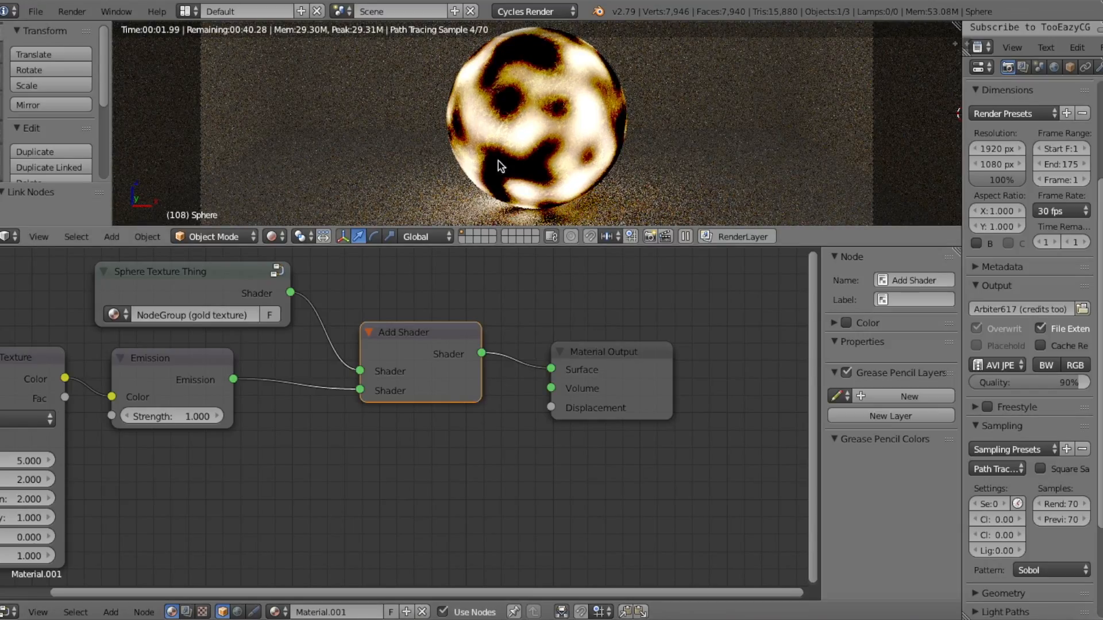
mouse_move(715, 226)
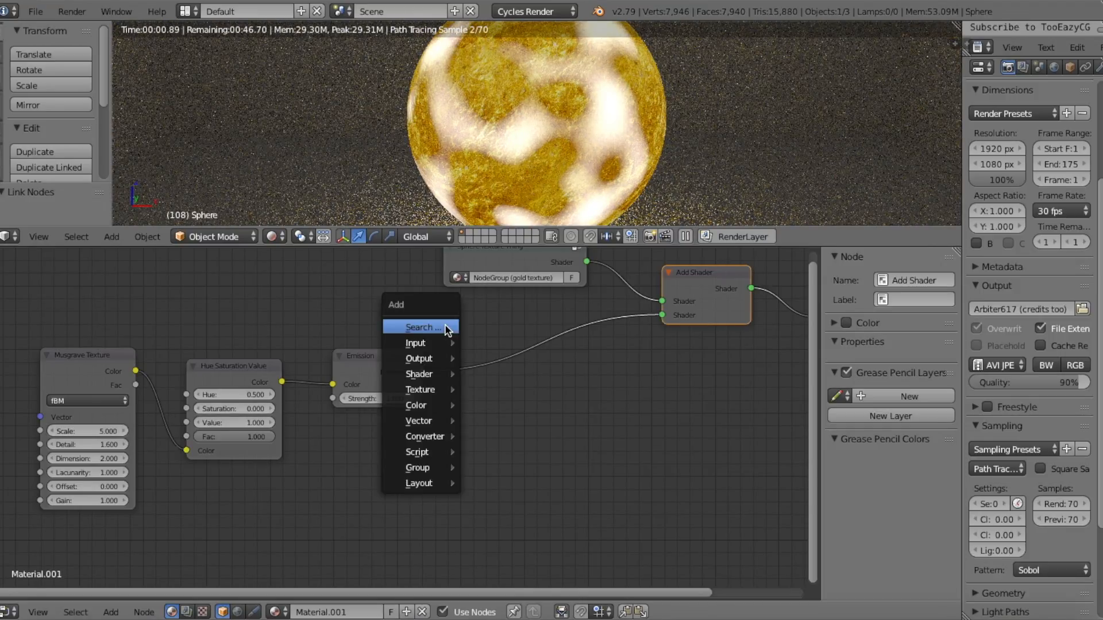
Add an RGB Curves node from the search and insert it before the Emission
text(rgb)
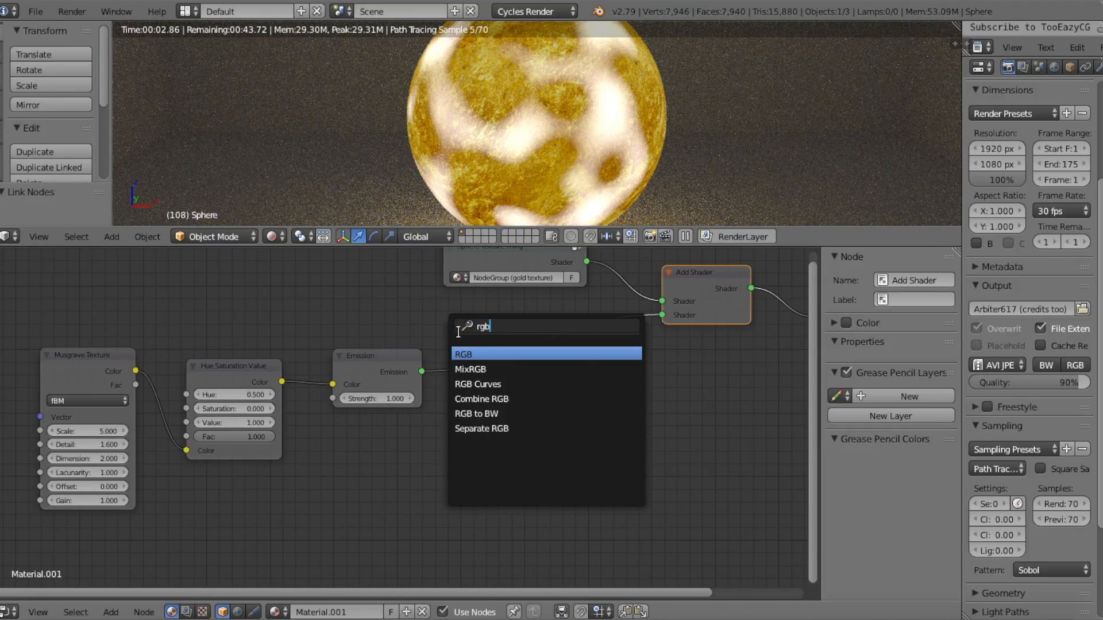
click(477, 384)
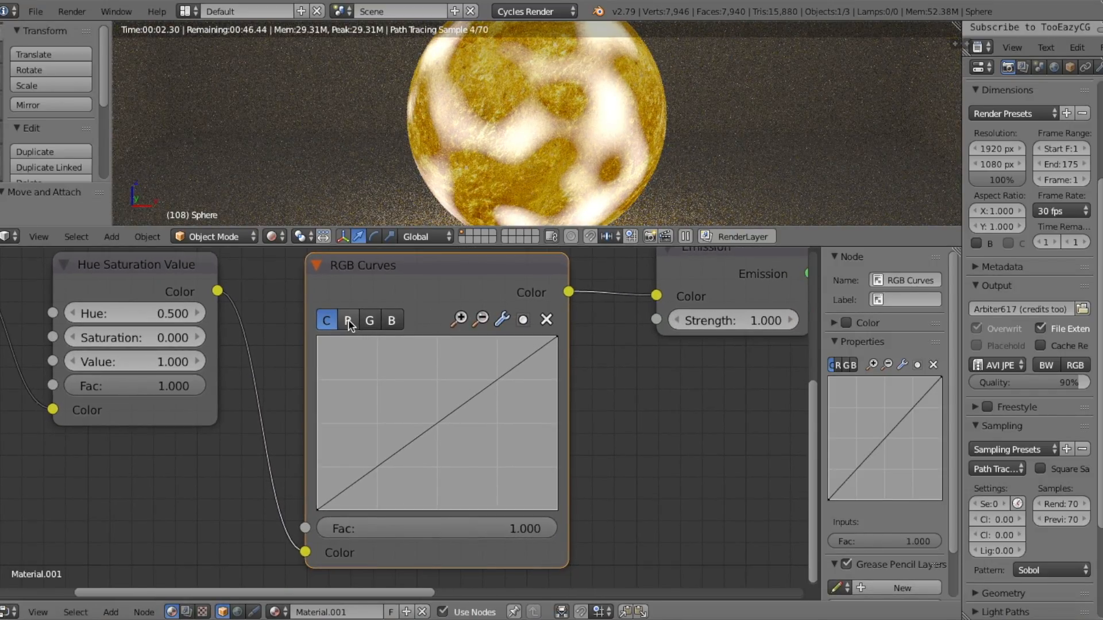
Reshape the red, green and blue channel curves to tint the glow golden
click(347, 320)
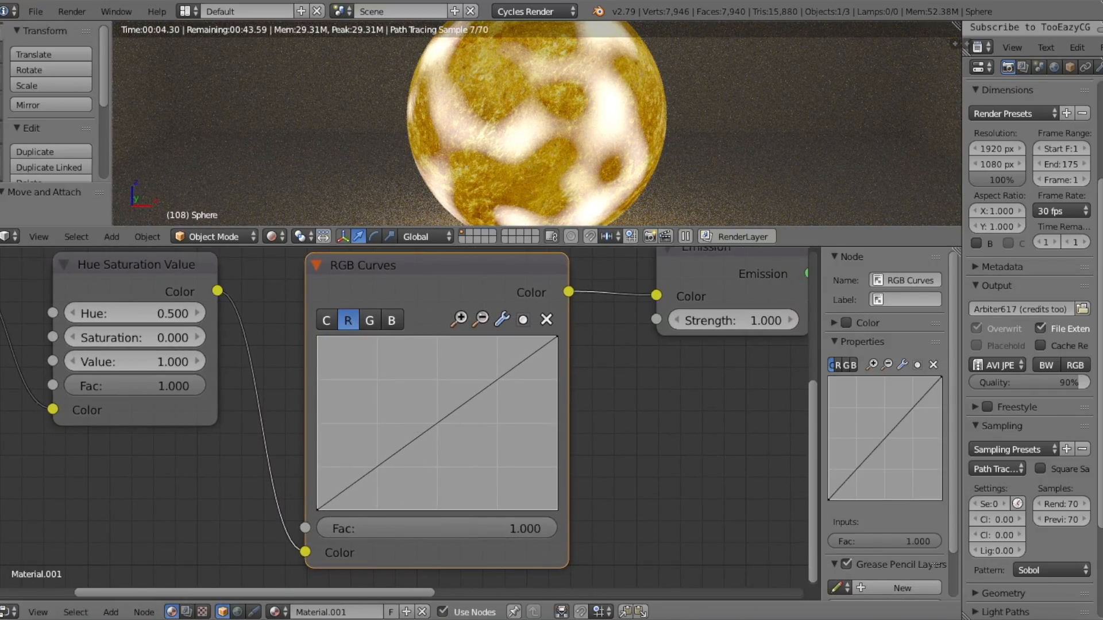
click(391, 321)
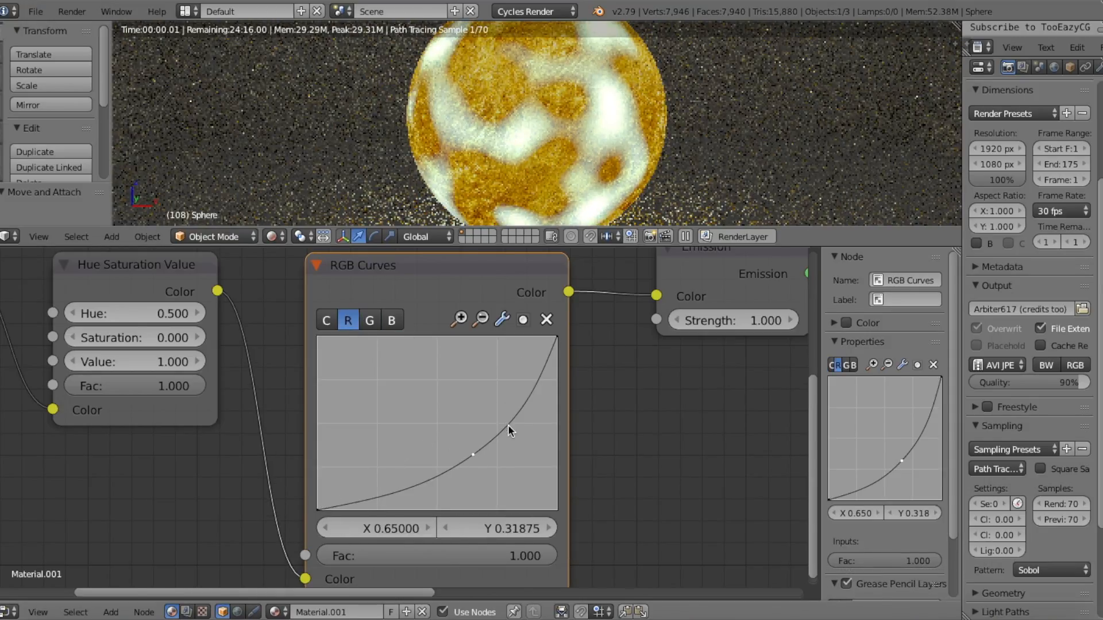
click(369, 321)
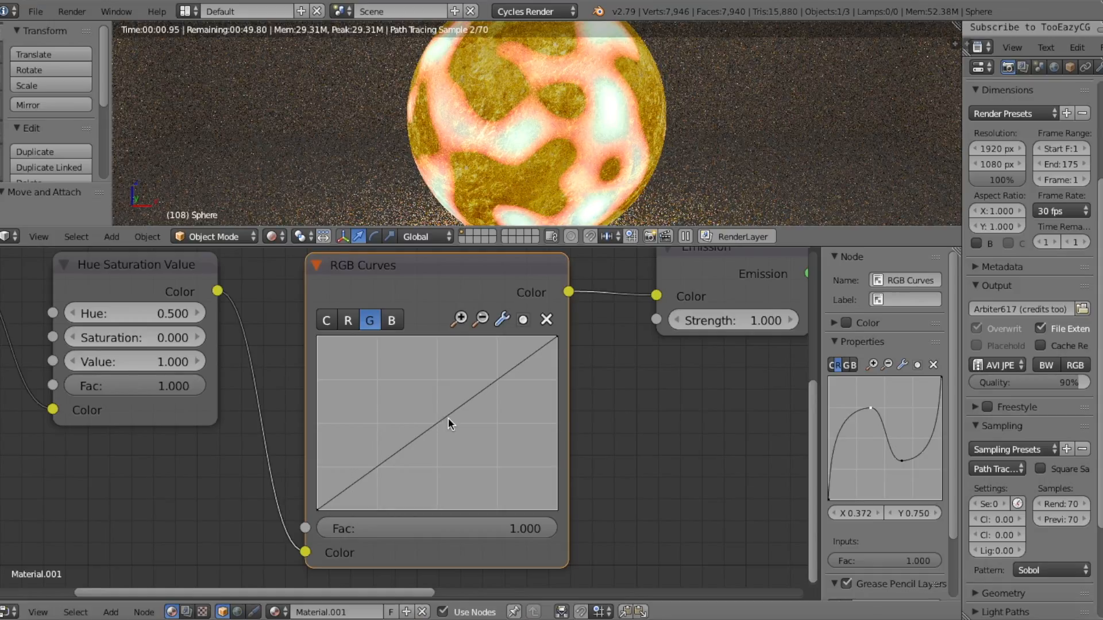
click(390, 320)
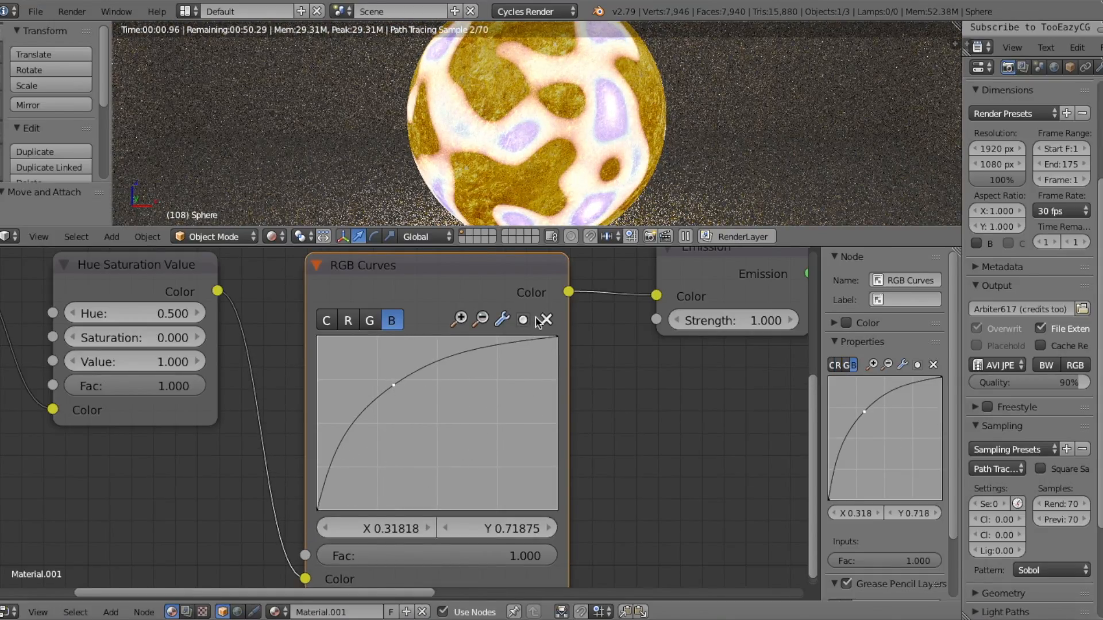
click(368, 321)
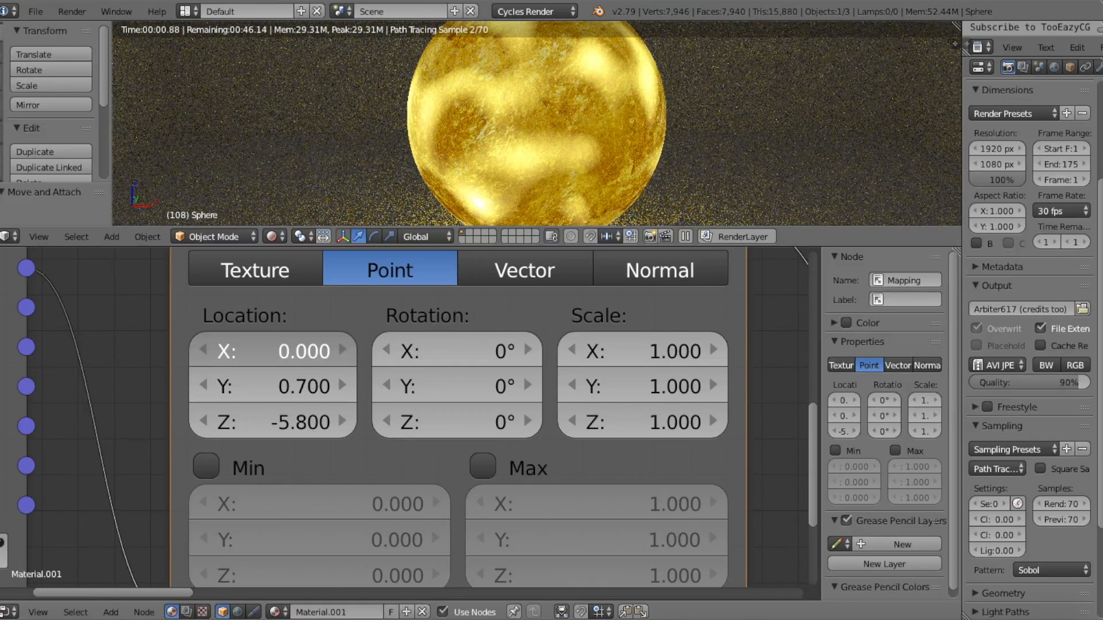
Offset the Mapping node's location (4.500 typed) so only faint glowing streaks remain
text(4.500)
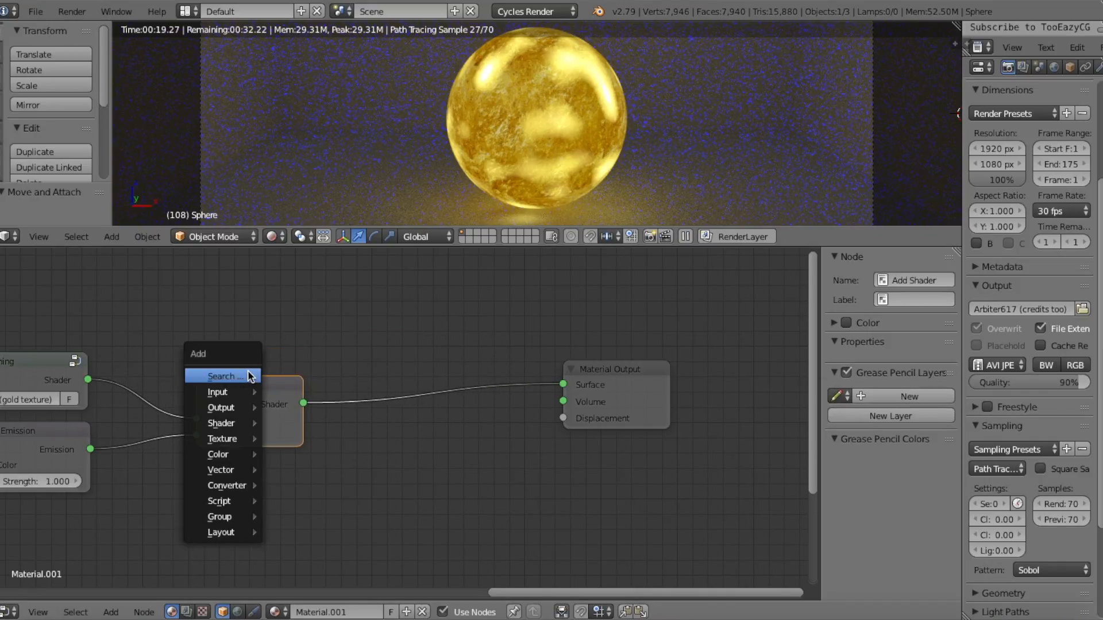
Add a second Emission, a Mix Shader and a Light Path node to blend with the Add Shader result
text(em)
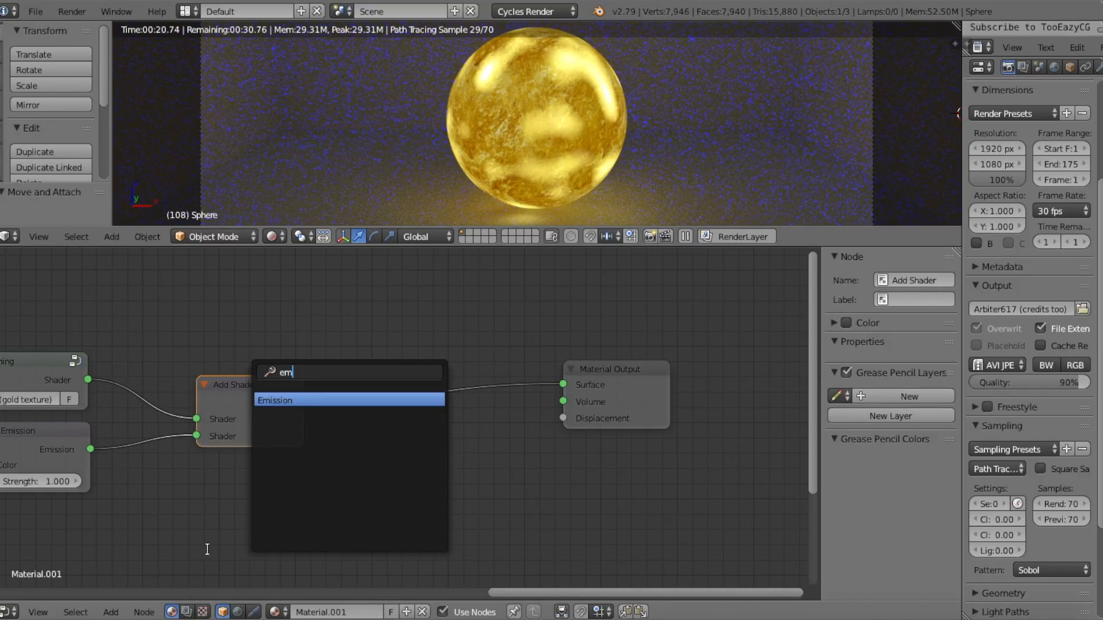
click(275, 399)
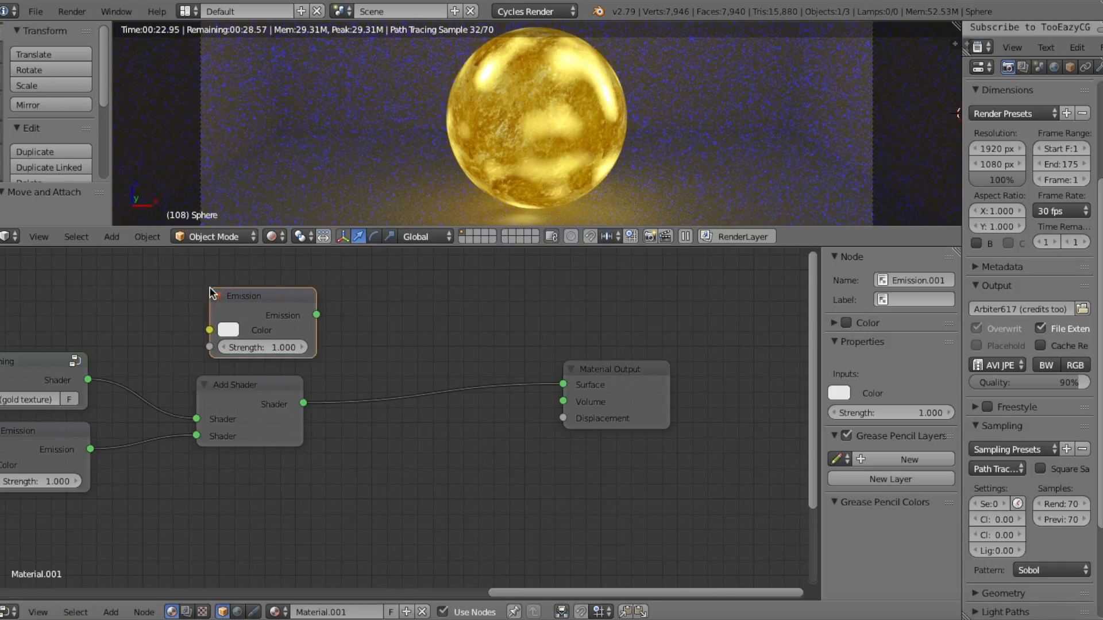
text(mi)
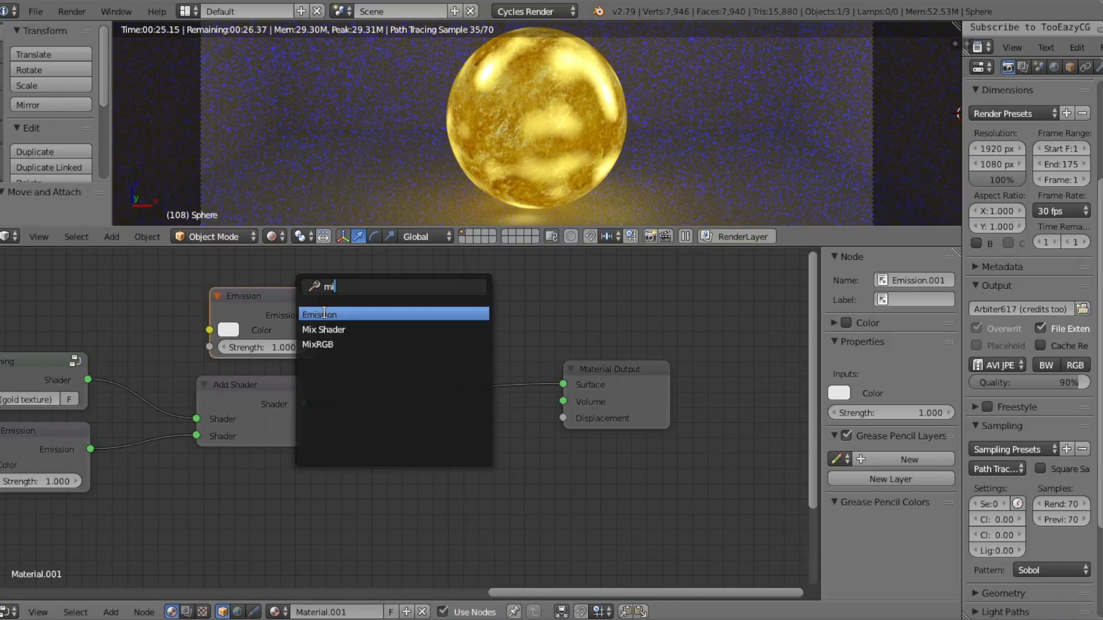
click(324, 330)
text(li)
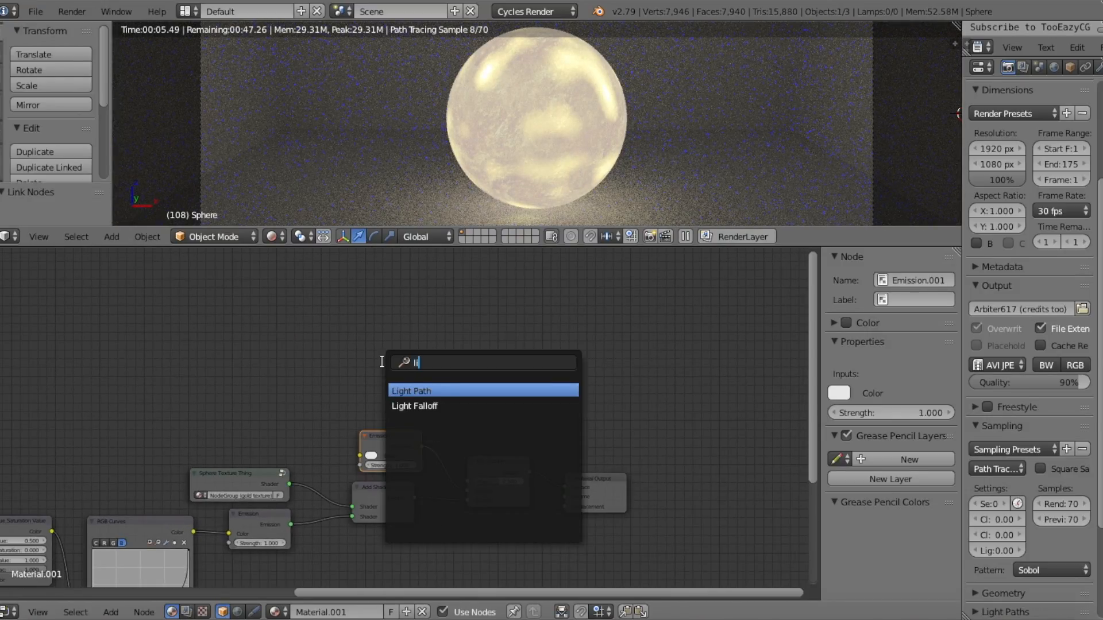
click(411, 390)
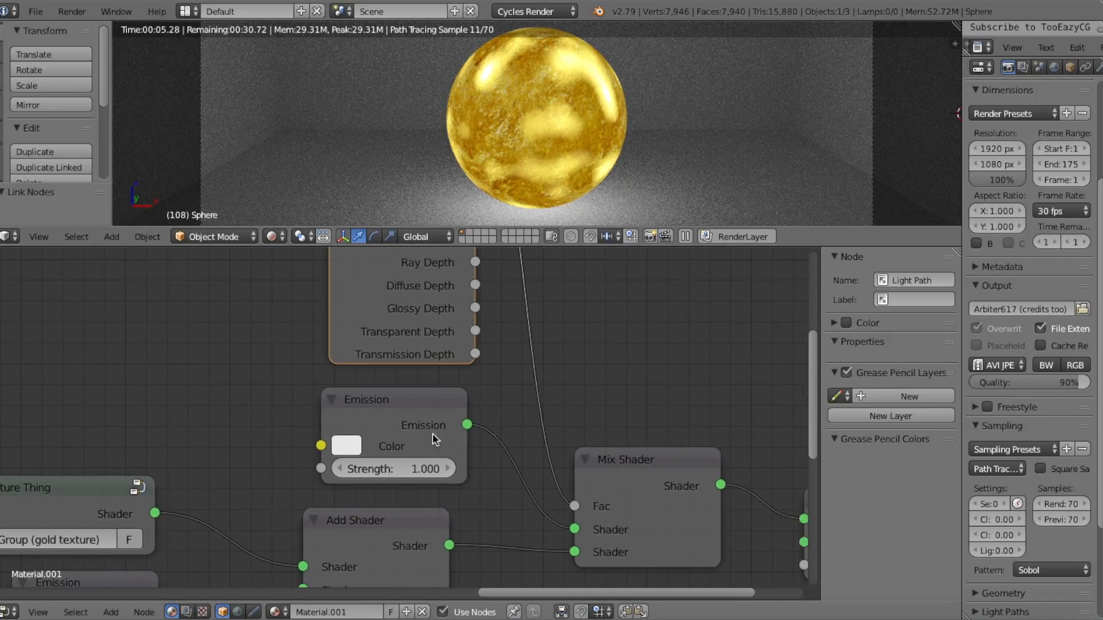
Set the new Emission's colour to a warm golden yellow (around E7C668)
click(346, 445)
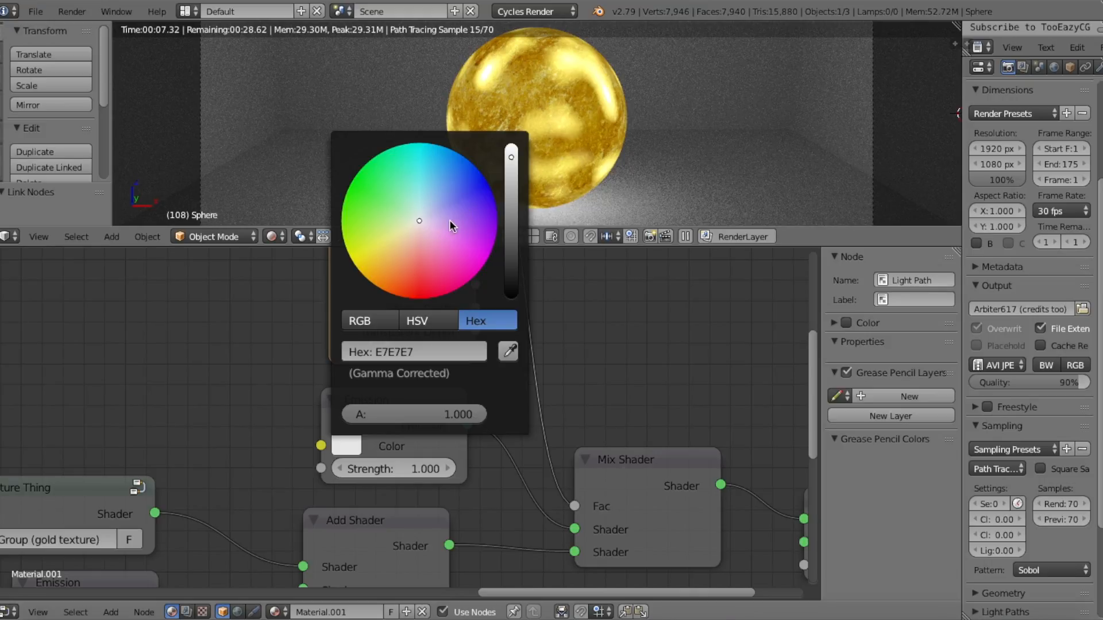
click(438, 287)
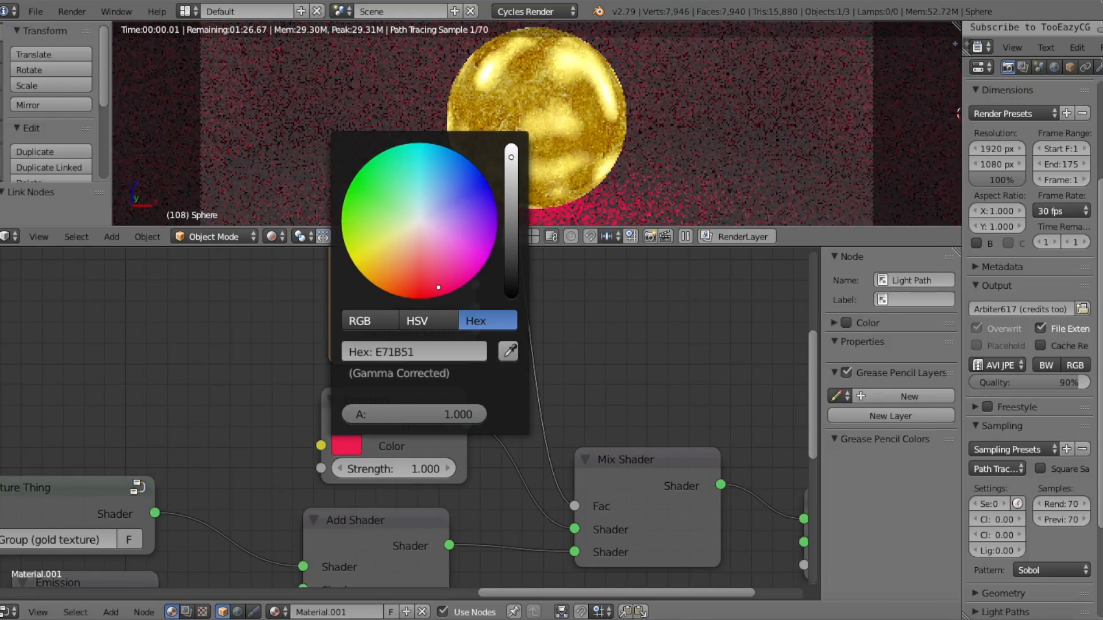
click(389, 251)
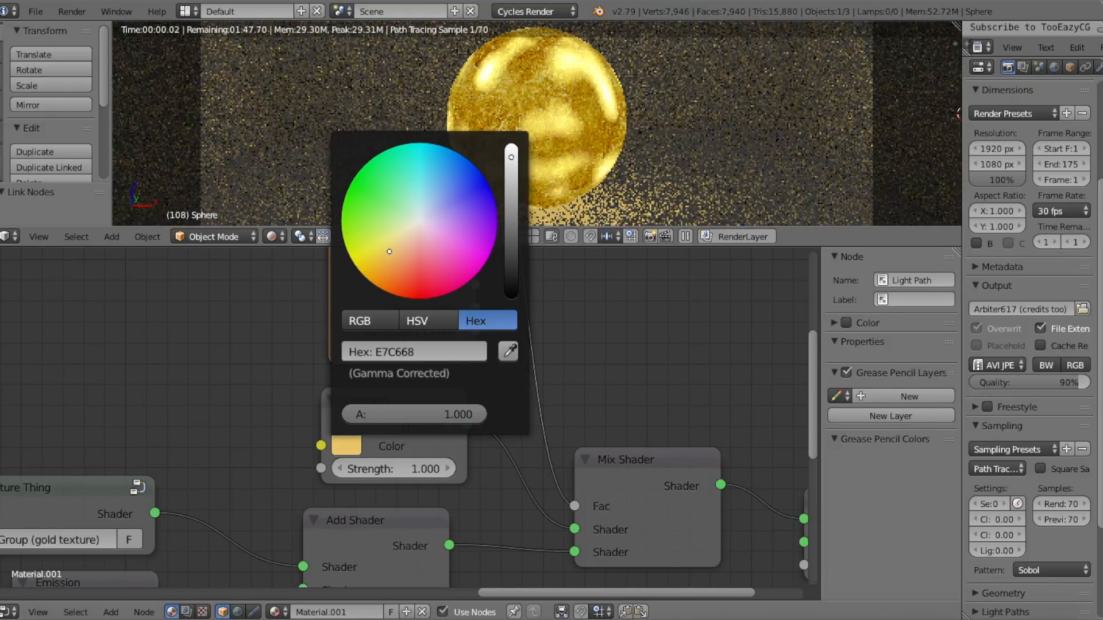